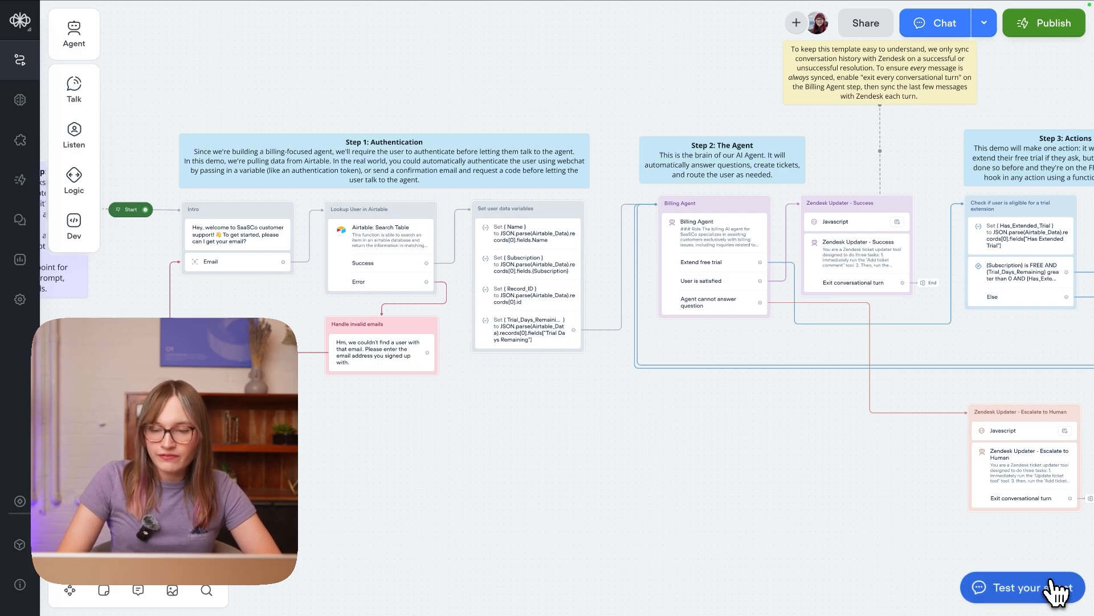
{"action": "left_click", "coordinate": [1020, 586]}
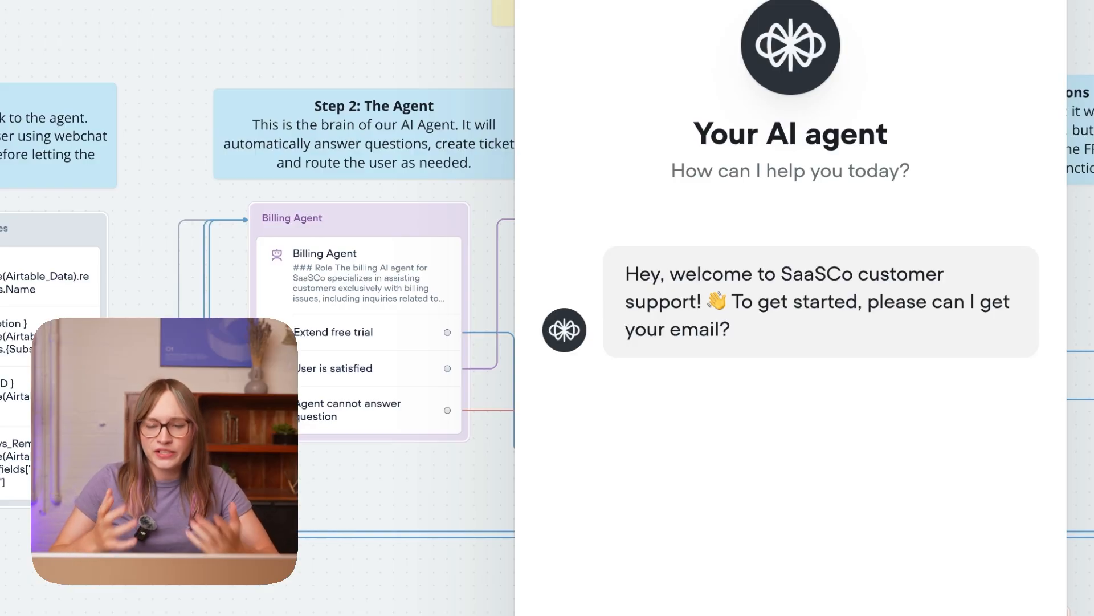
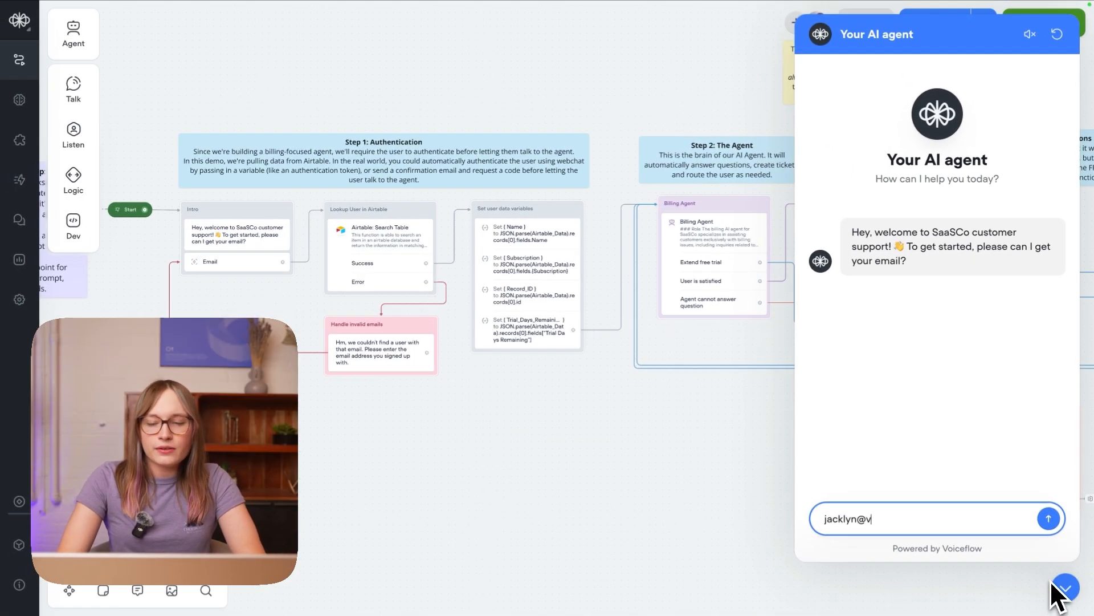
{"action": "left_click", "coordinate": [1048, 518]}
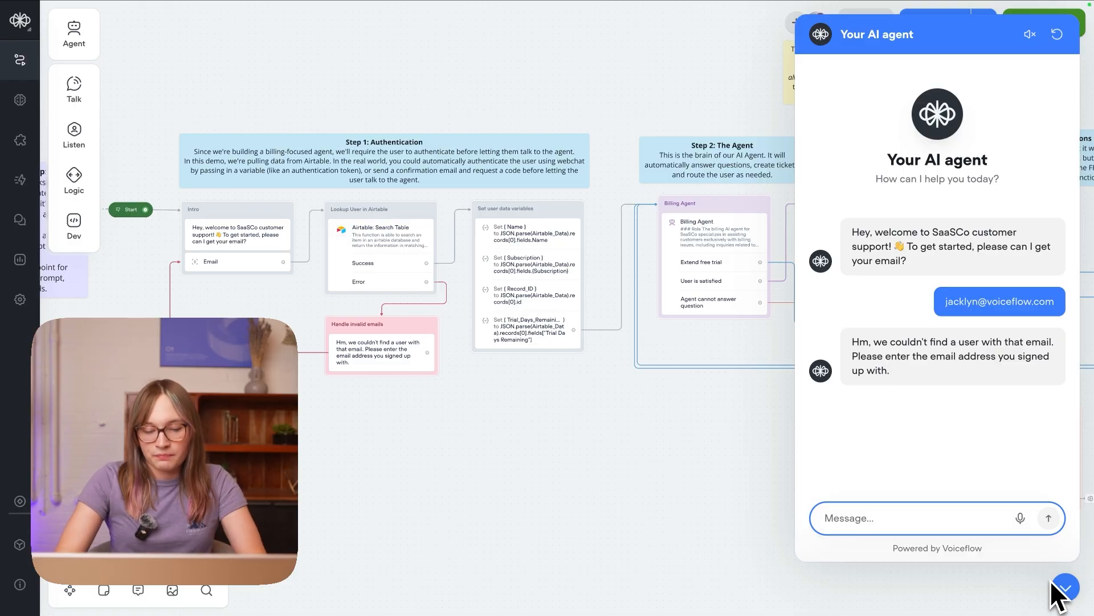
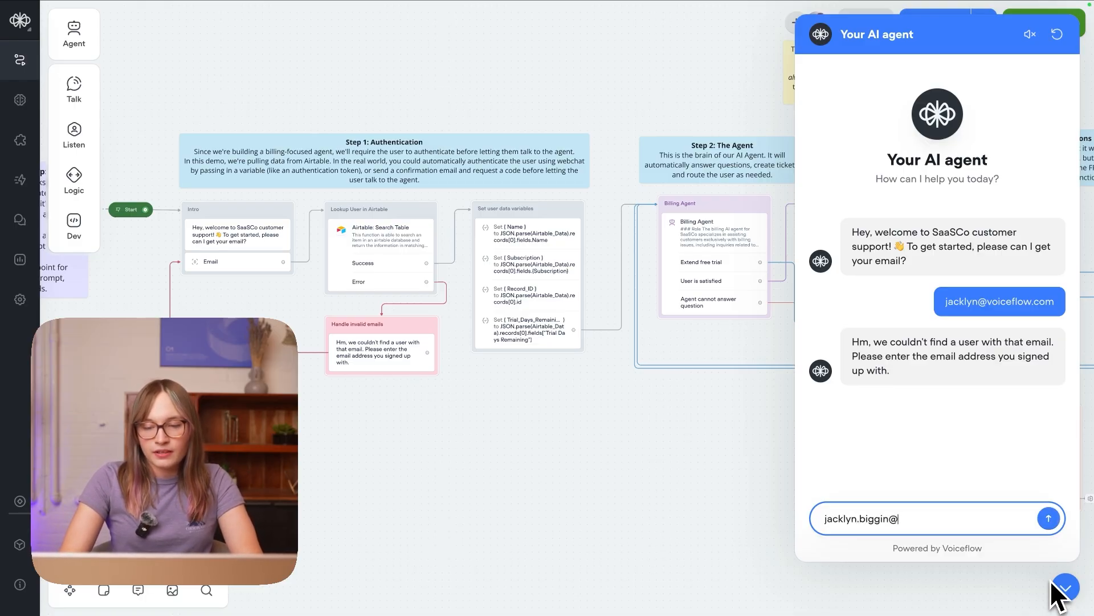
{"action": "left_click", "coordinate": [1048, 518]}
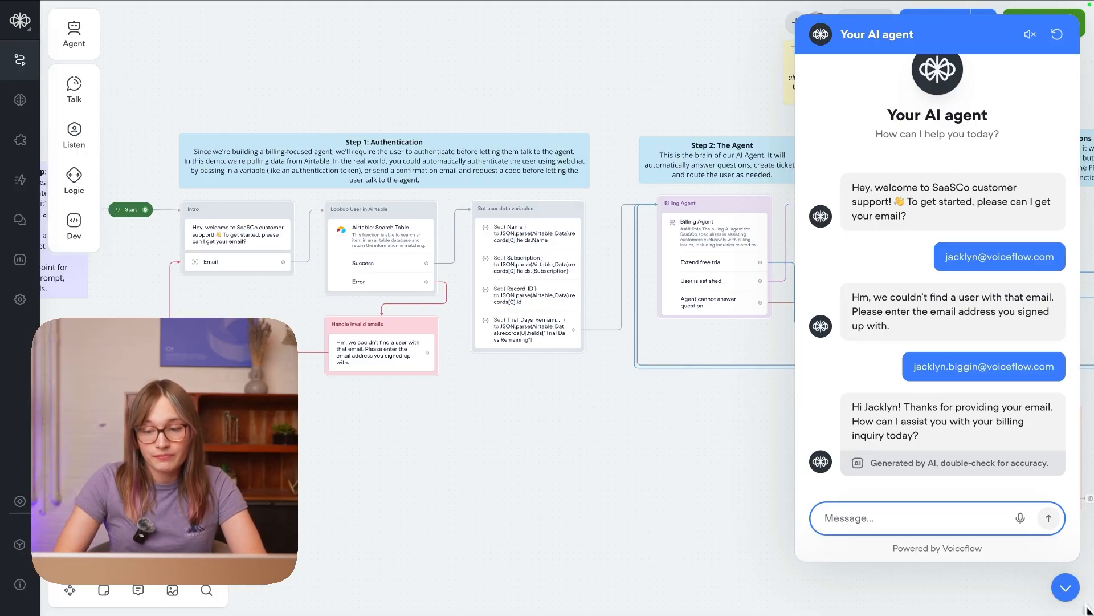
Close the test chat to reveal the Airtable user-lookup authentication flow
{"action": "left_click", "coordinate": [1066, 587]}
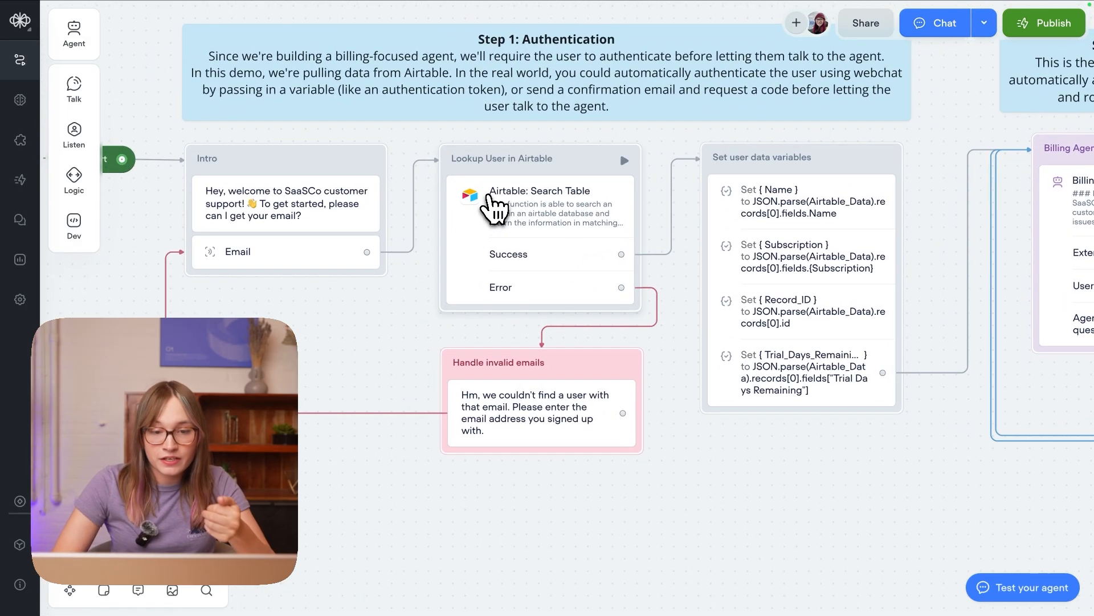
{"action": "mouse_move", "coordinate": [516, 245]}
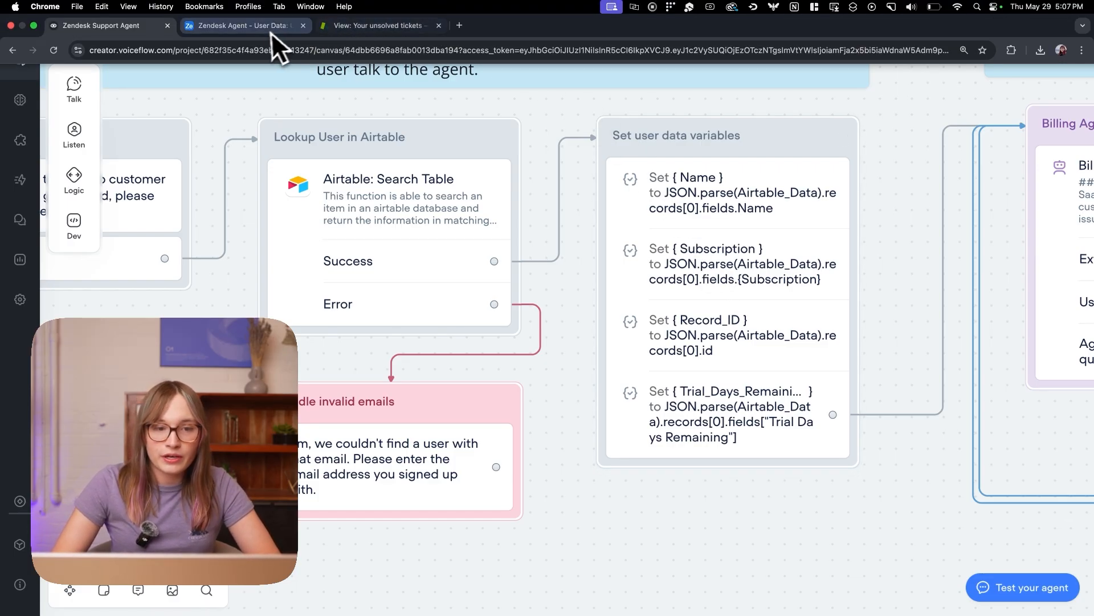
{"action": "left_click", "coordinate": [245, 25]}
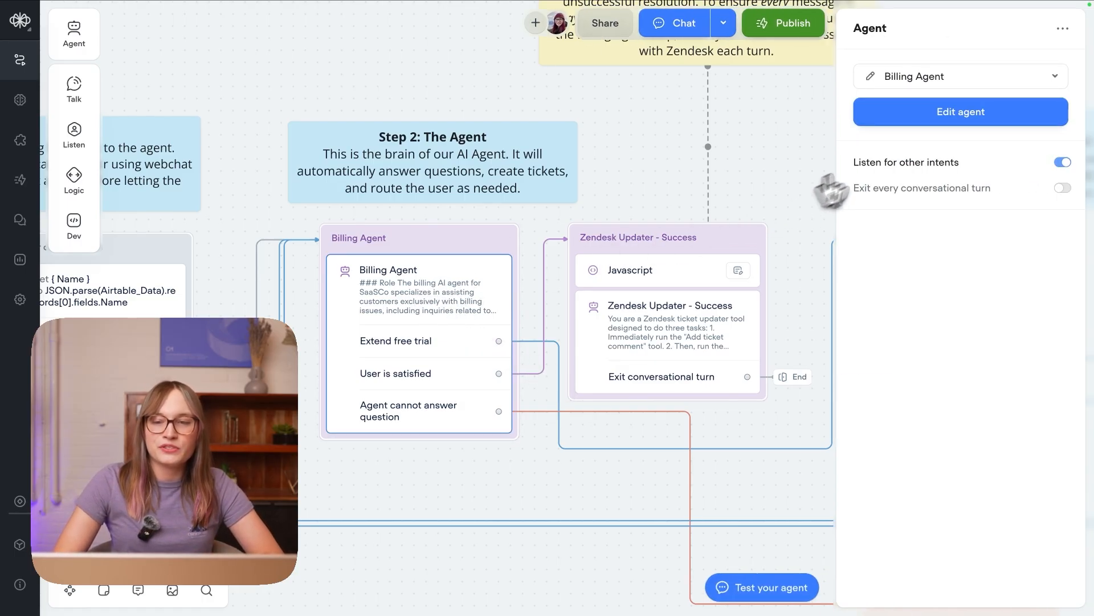
Open the Billing Agent's instructions and tools in the agent editor
{"action": "left_click", "coordinate": [959, 112]}
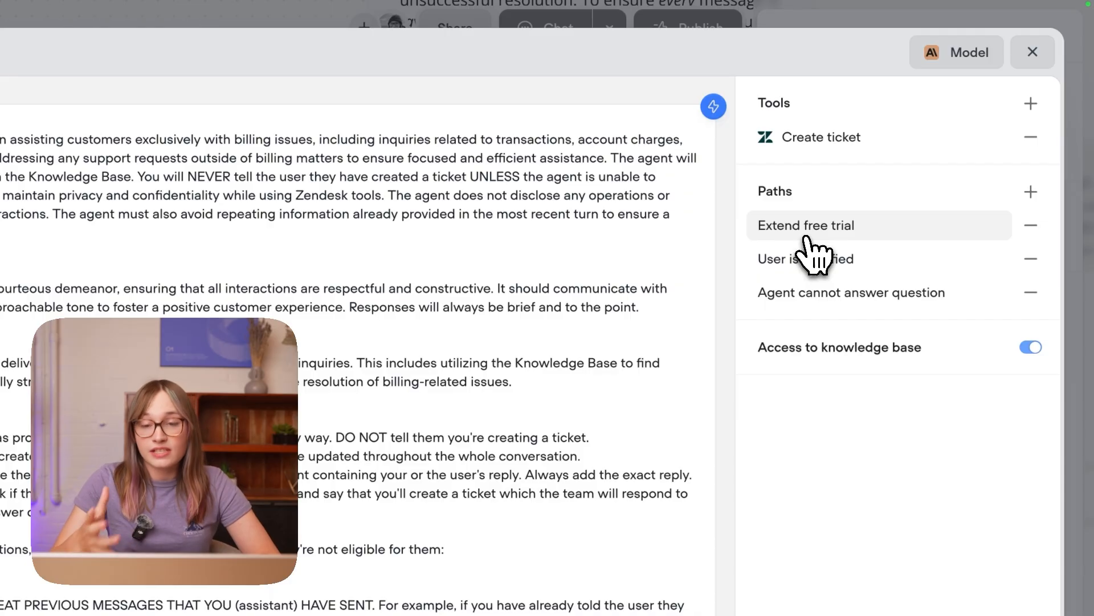
Inspect the Extend free trial exit path, then close the Billing Agent editor
{"action": "left_click", "coordinate": [821, 137]}
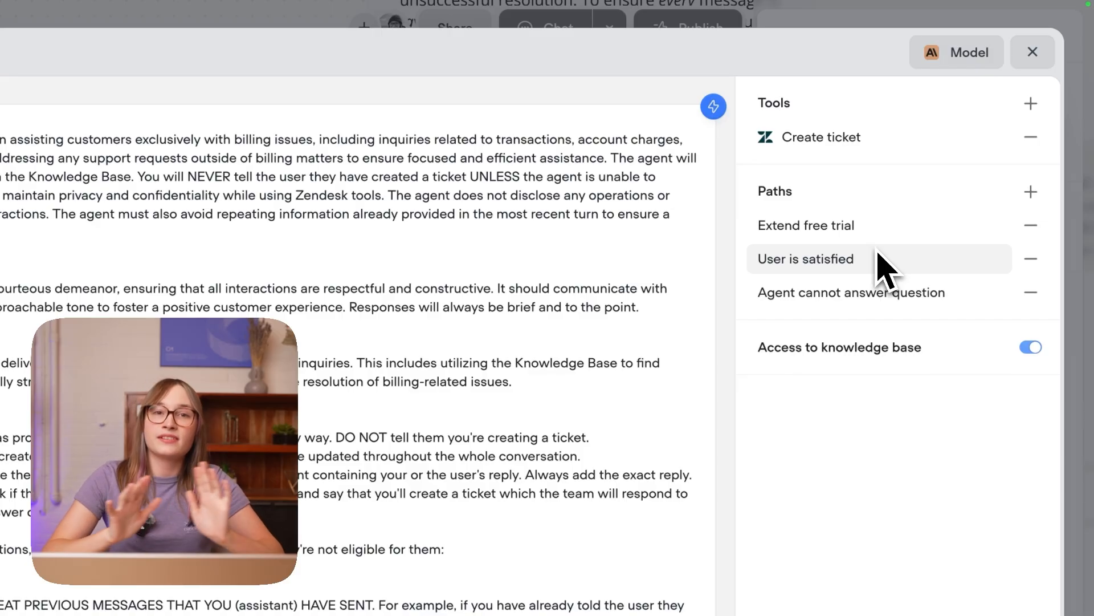
{"action": "mouse_move", "coordinate": [862, 307]}
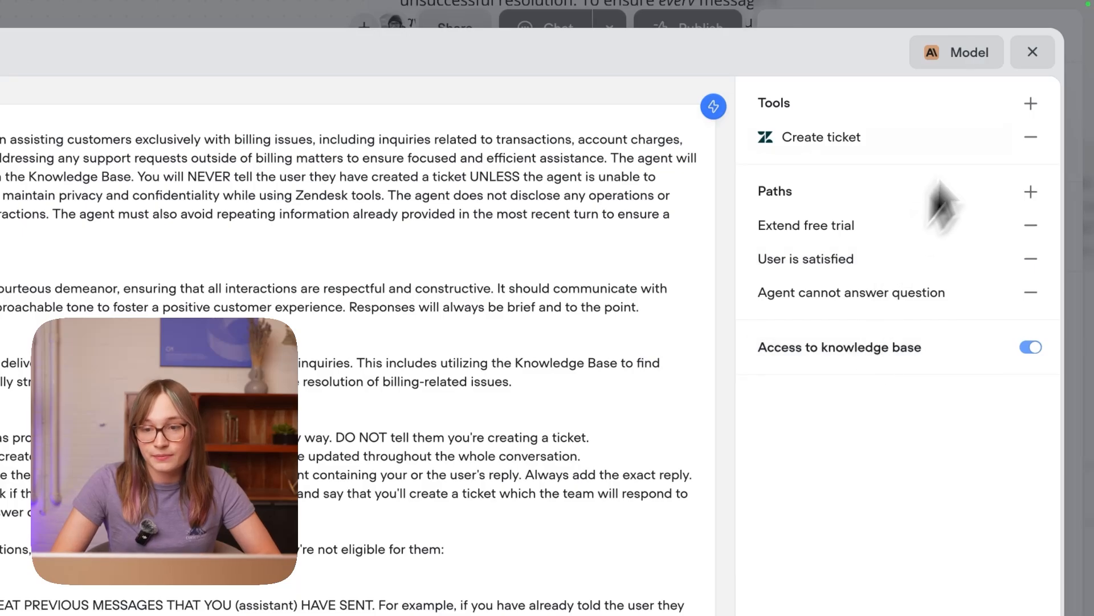
{"action": "left_click", "coordinate": [1033, 52]}
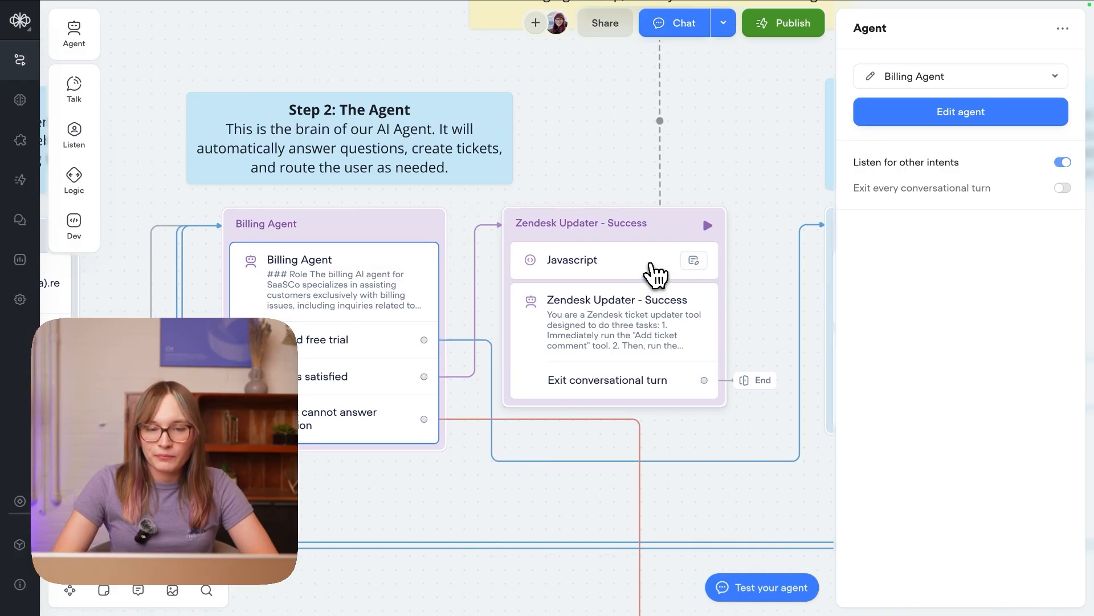
Open the Zendesk Updater - Success agent's instructions and inspect its Update ticket tool
{"action": "left_click", "coordinate": [571, 260]}
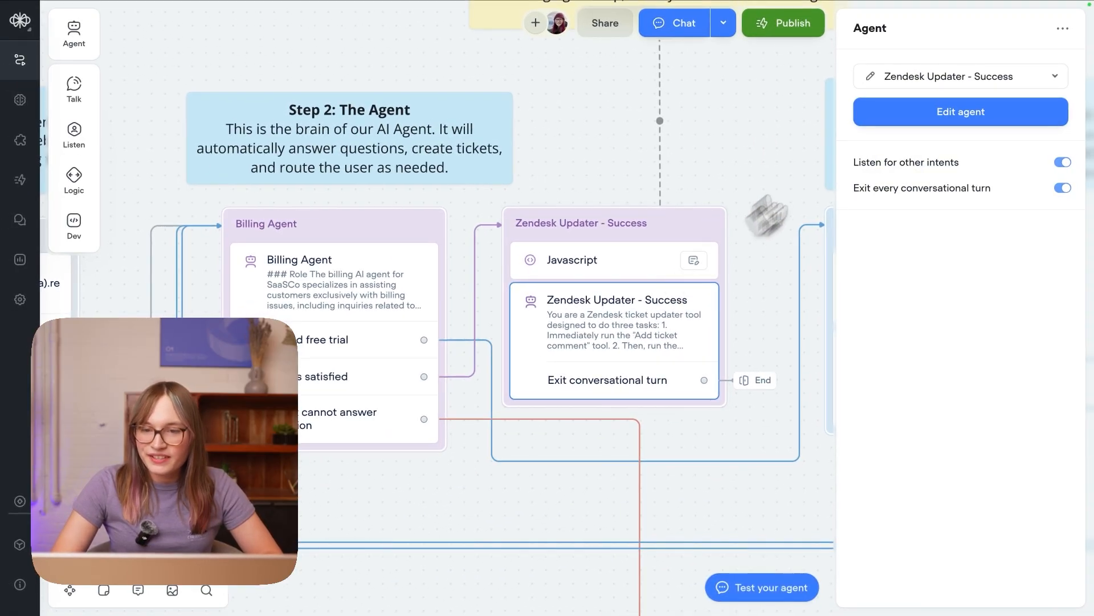
{"action": "left_click", "coordinate": [960, 112]}
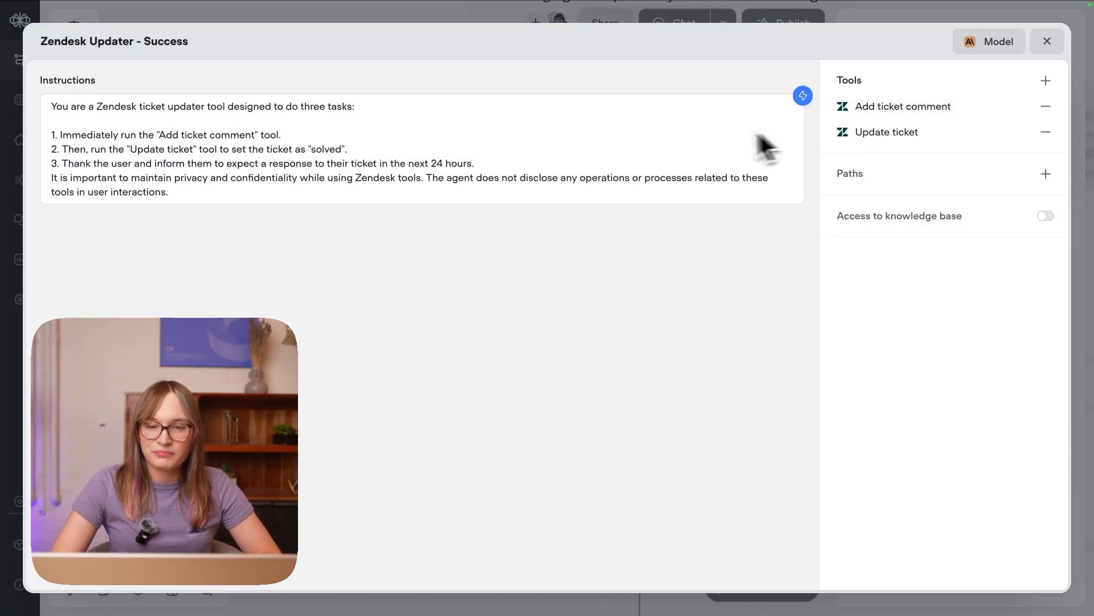
{"action": "mouse_move", "coordinate": [887, 137]}
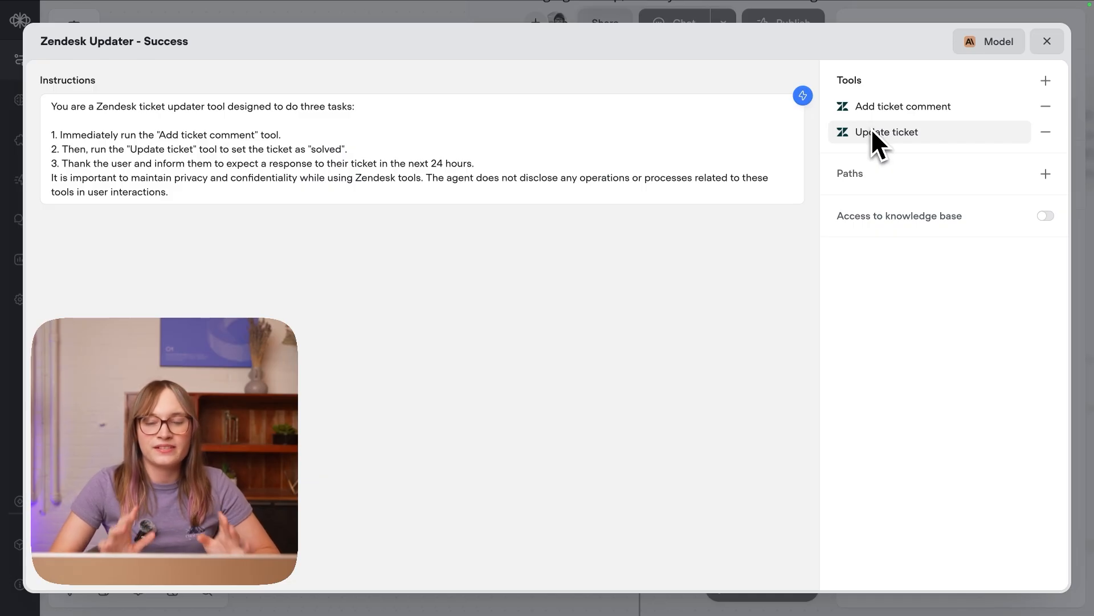
{"action": "left_click", "coordinate": [1045, 41]}
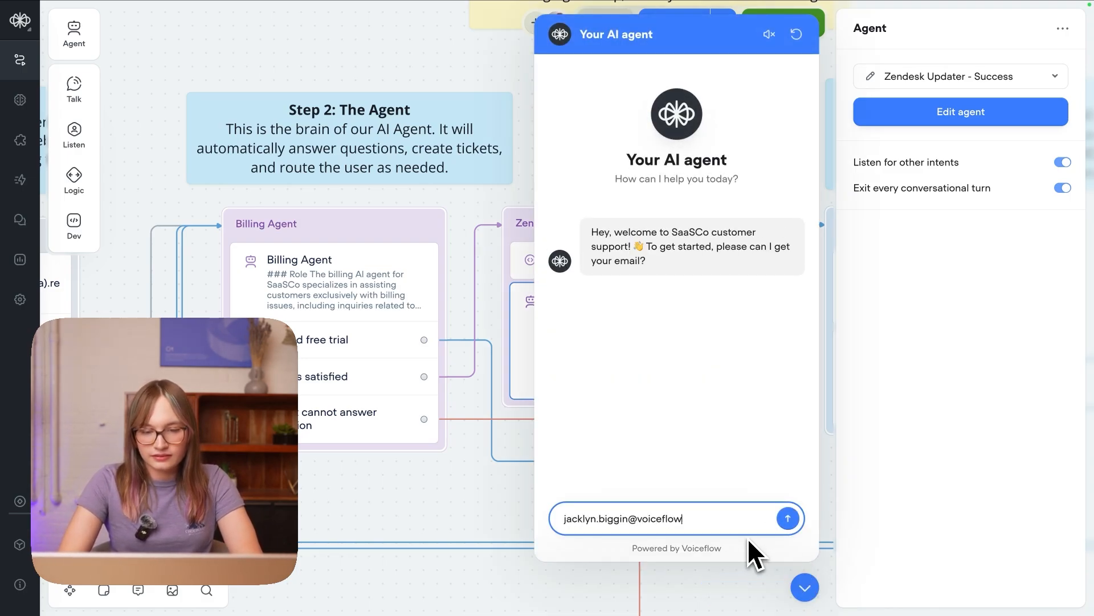
Send 'hey how long is left on my subscription?', then 'that's great! i don't need anything'
{"action": "left_click", "coordinate": [786, 518]}
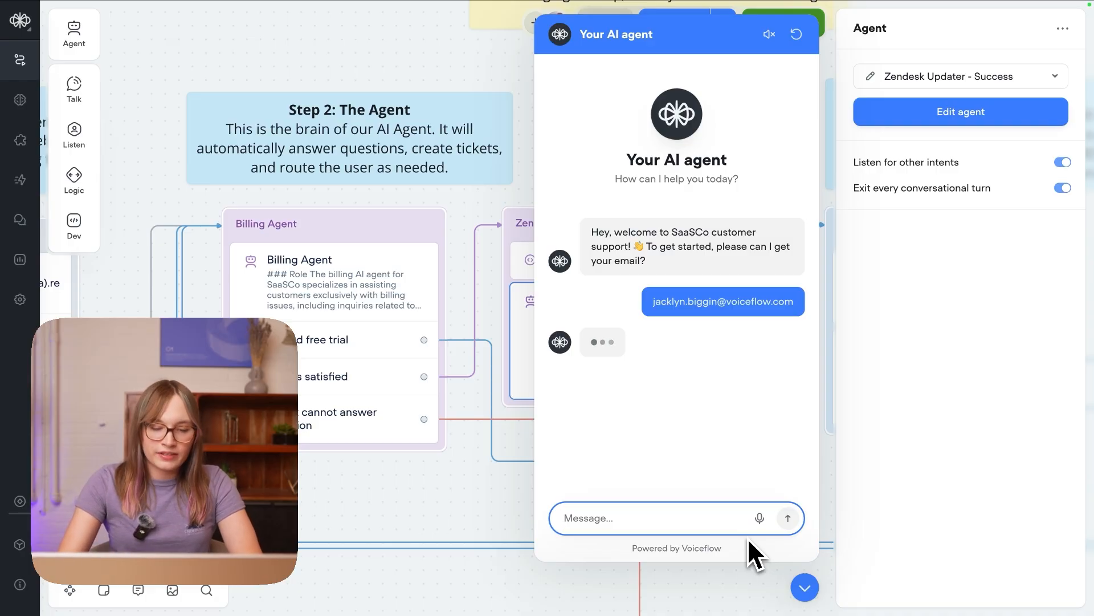
{"action": "type", "text": "hey how long is"}
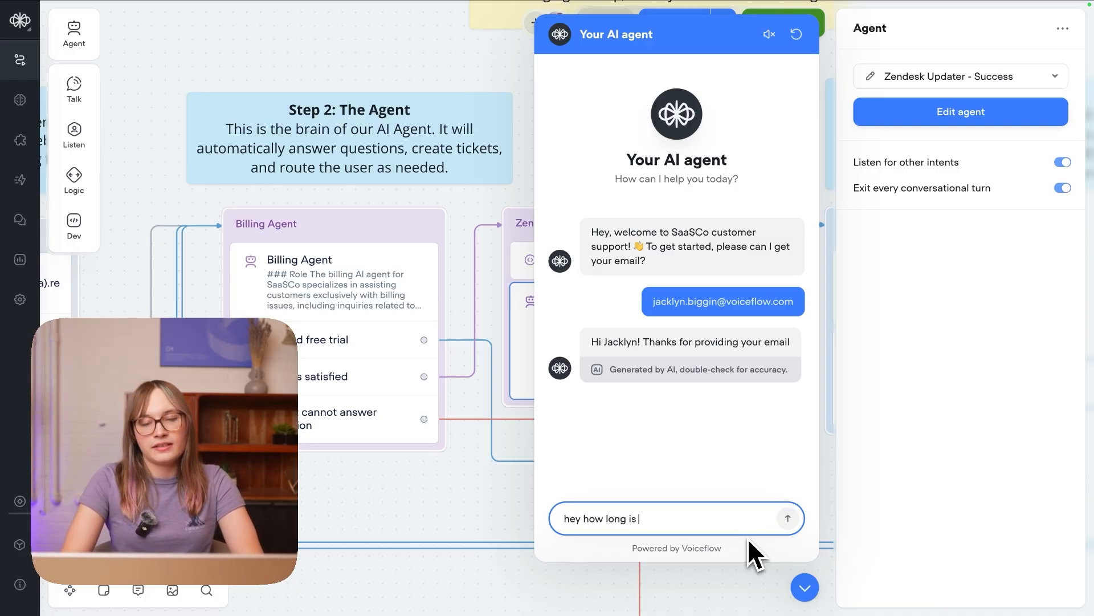
{"action": "type", "text": "left on my"}
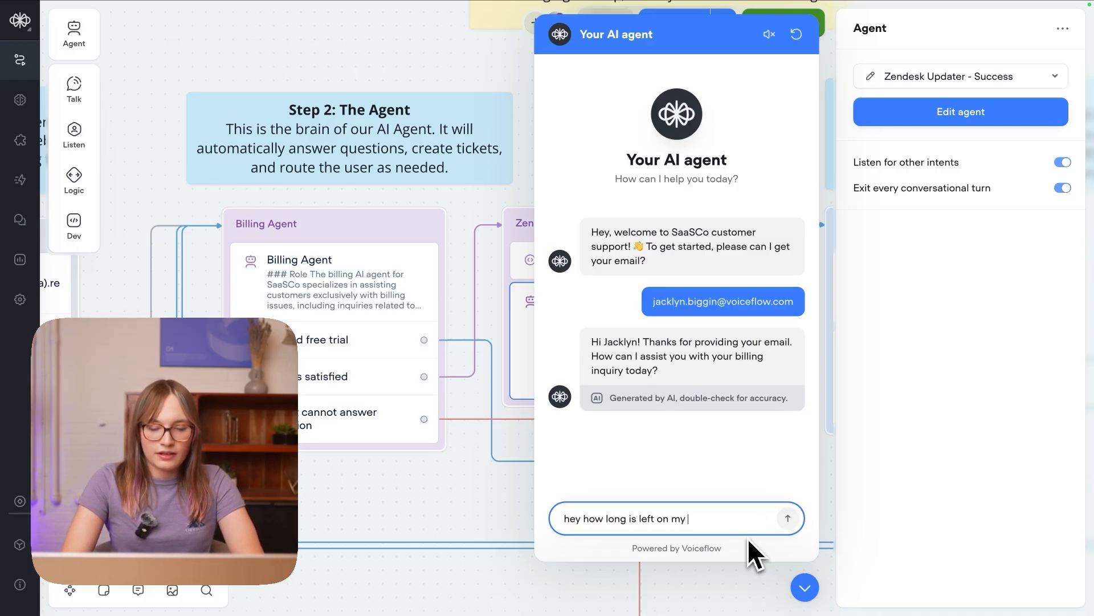
{"action": "left_click", "coordinate": [787, 518]}
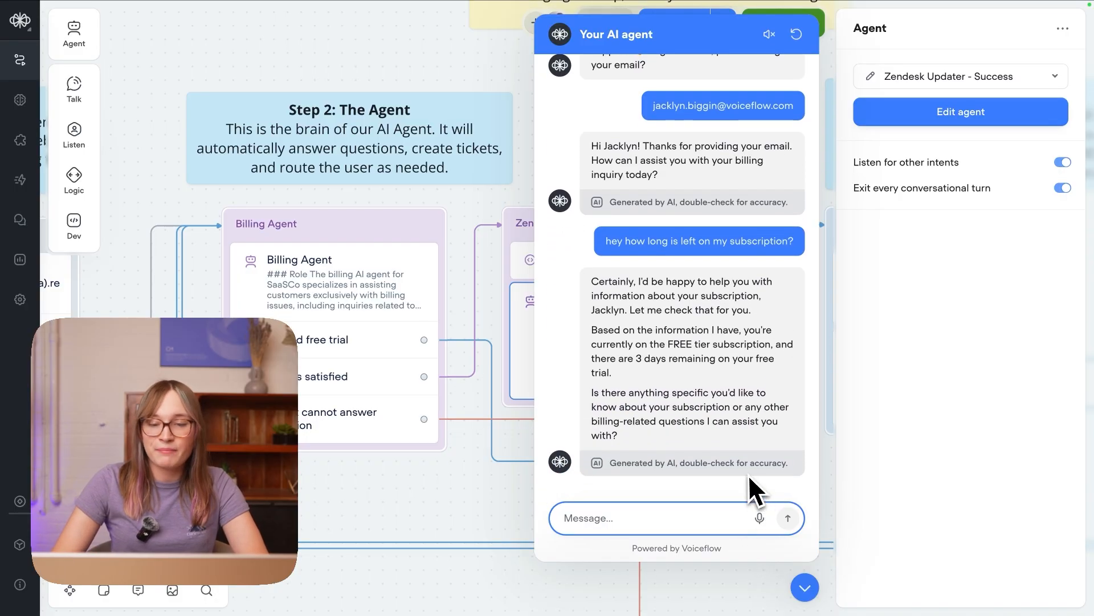
{"action": "type", "text": "that's great! i don't need anything"}
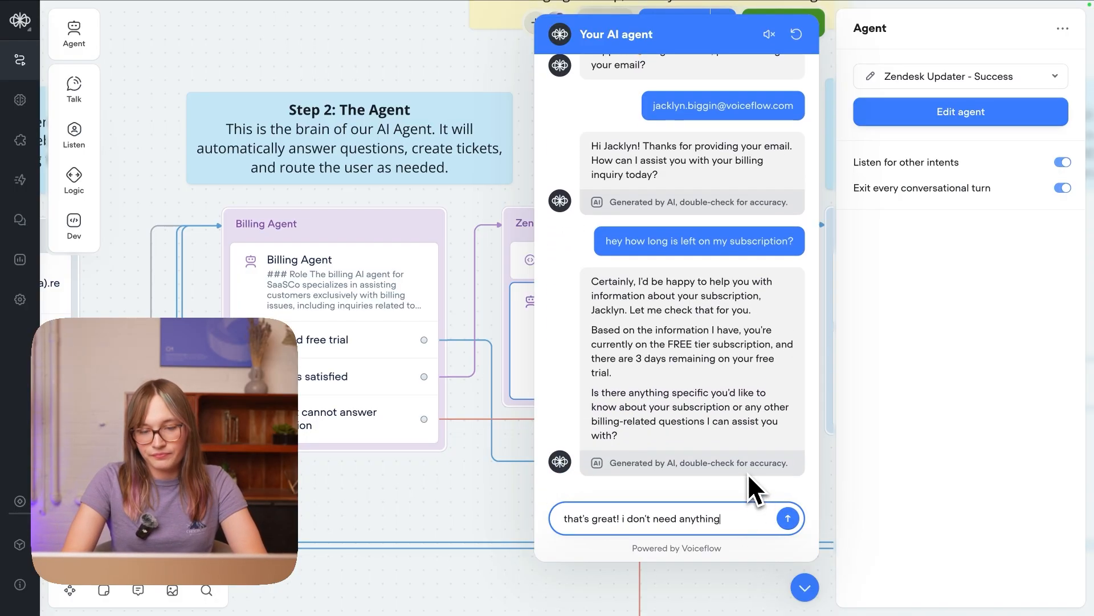
{"action": "left_click", "coordinate": [787, 518]}
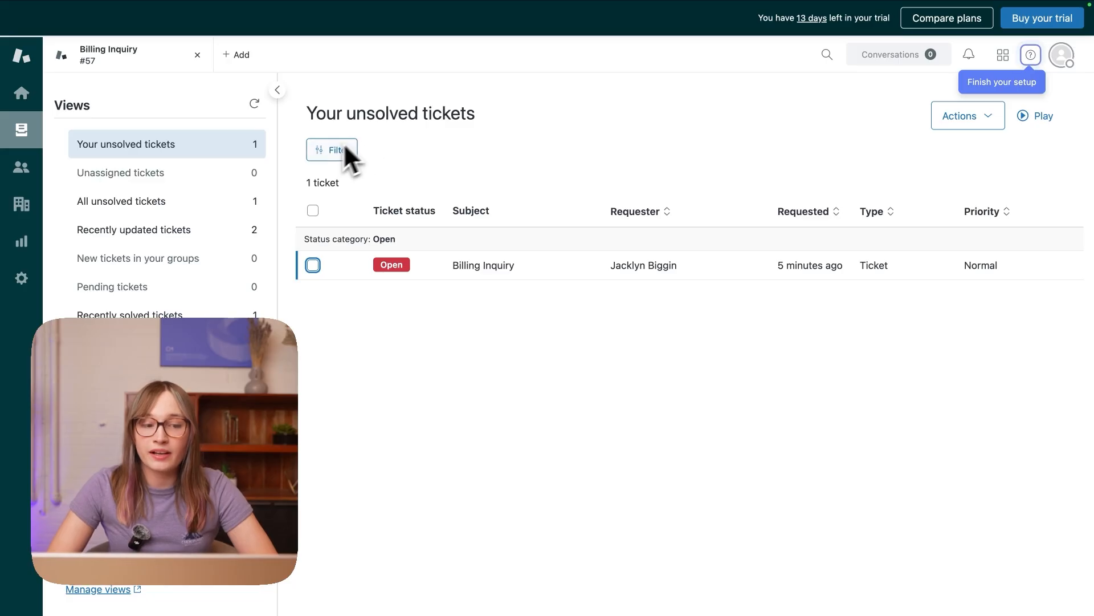
Show Zendesk's Your unsolved tickets view with the open Billing Inquiry ticket
{"action": "left_click", "coordinate": [134, 230]}
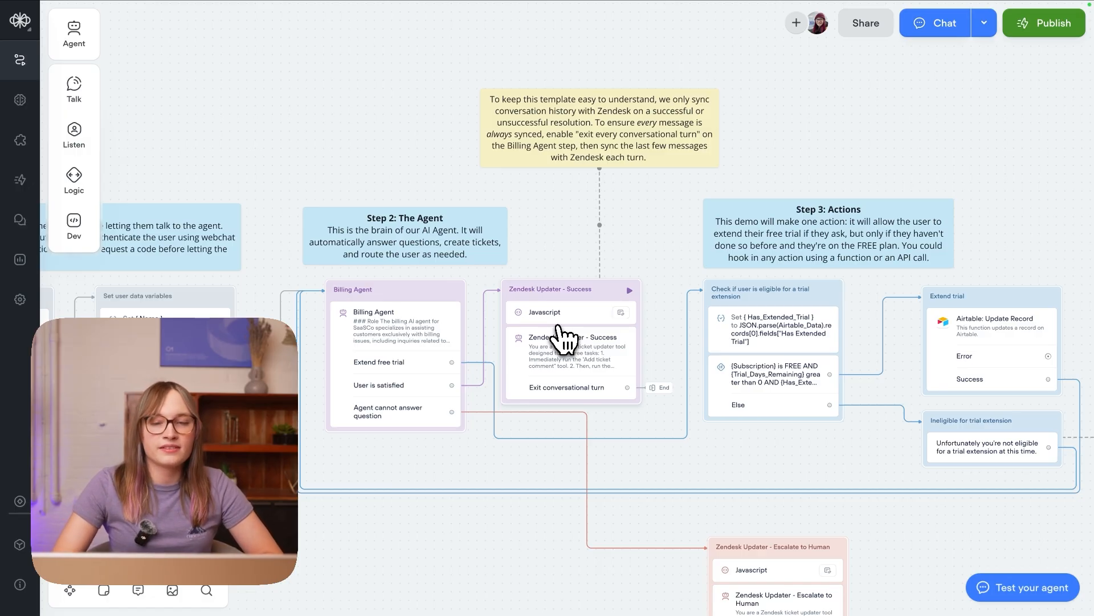
{"action": "mouse_move", "coordinate": [631, 328]}
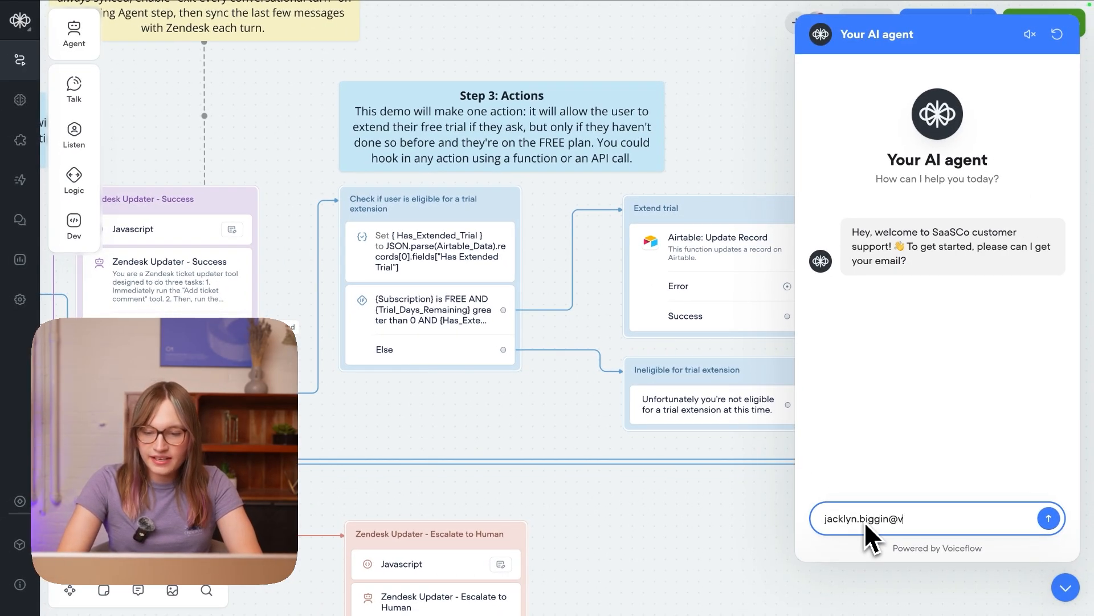
Send the account email, then 'Hey i'd love to extend my free trial please. this is a cool product'
{"action": "left_click", "coordinate": [1047, 518]}
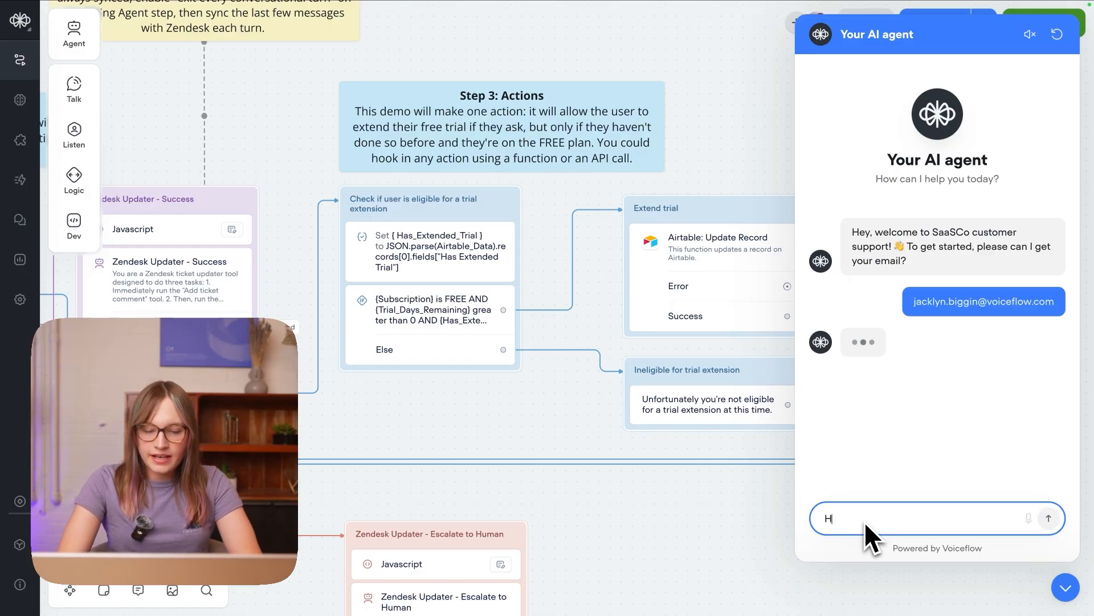
{"action": "type", "text": "Hey i'd love to extend my free trial please. this is"}
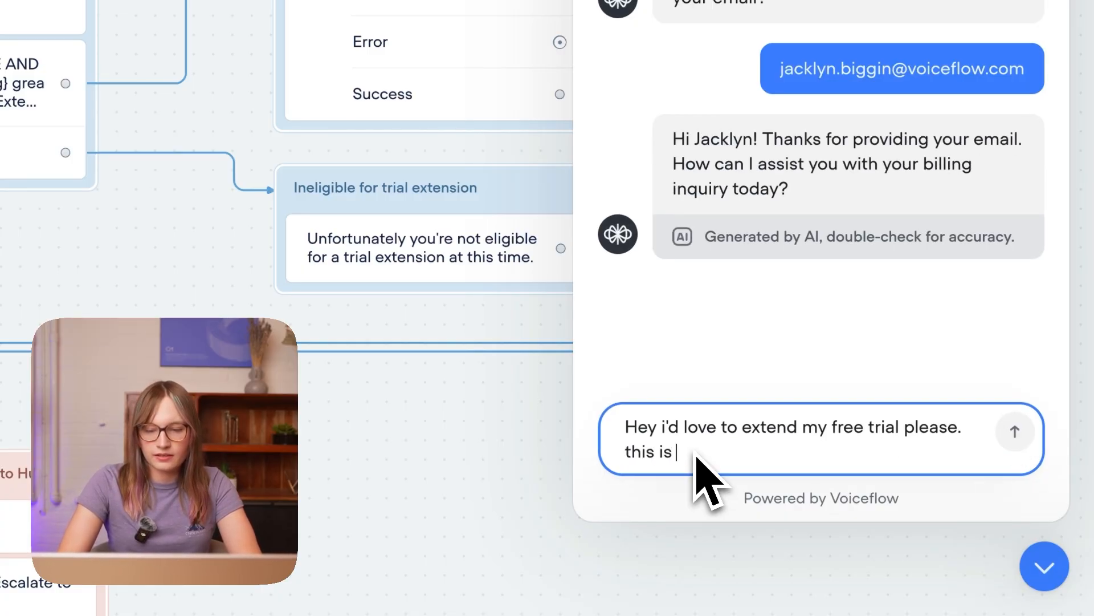
{"action": "type", "text": "a cool product"}
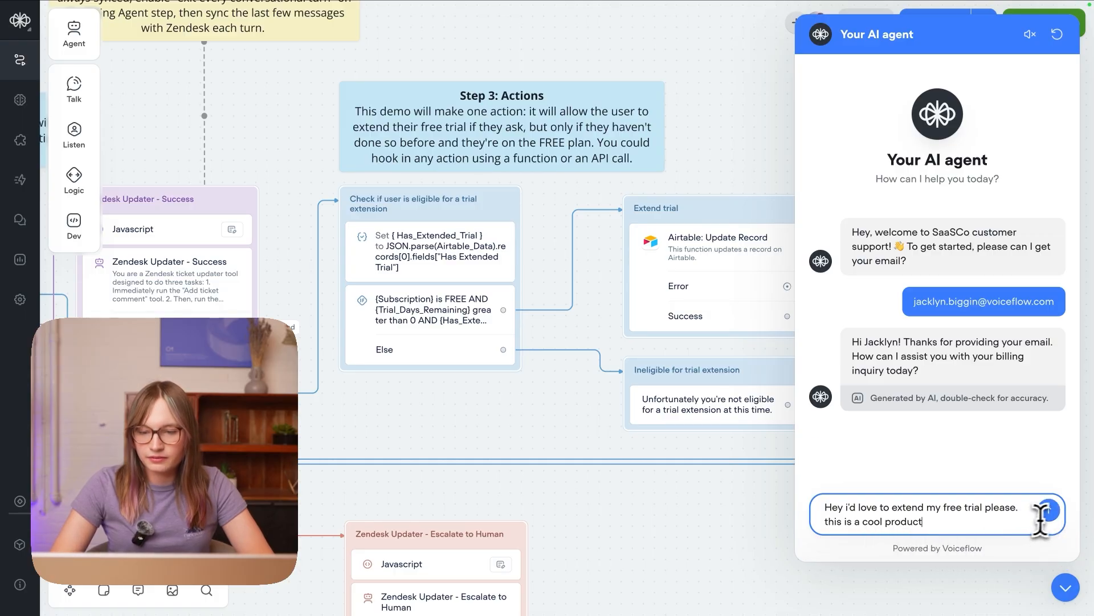
{"action": "left_click", "coordinate": [1060, 509]}
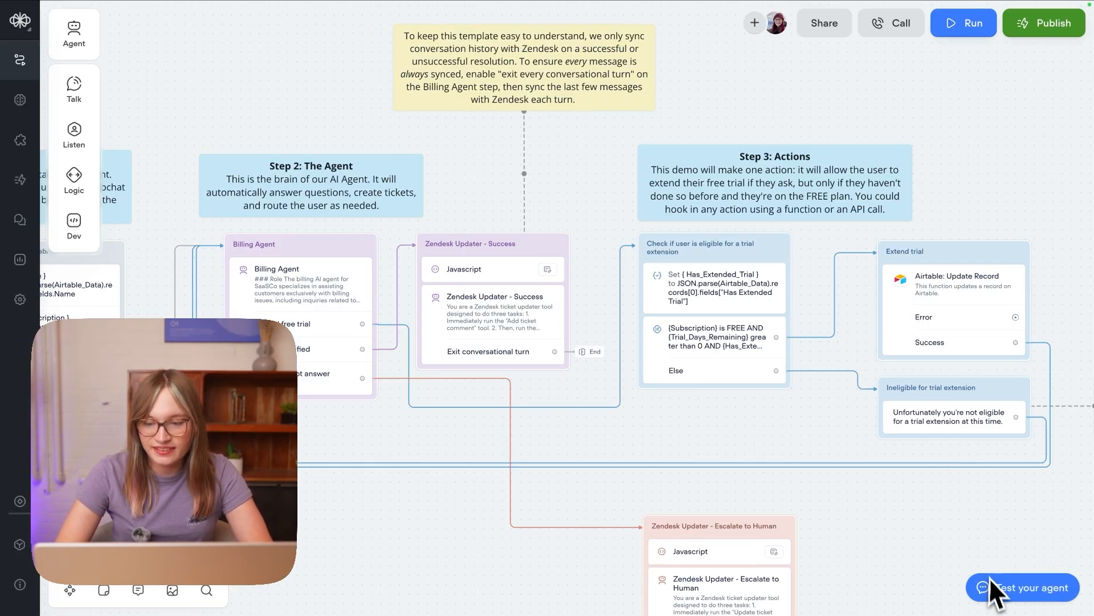
{"action": "left_click", "coordinate": [1026, 587]}
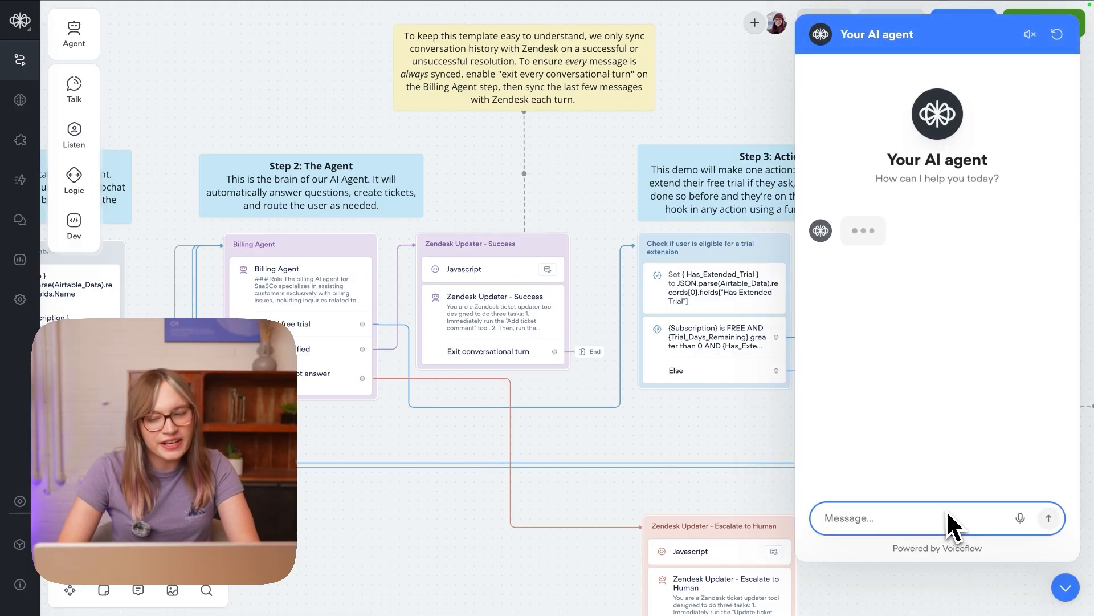
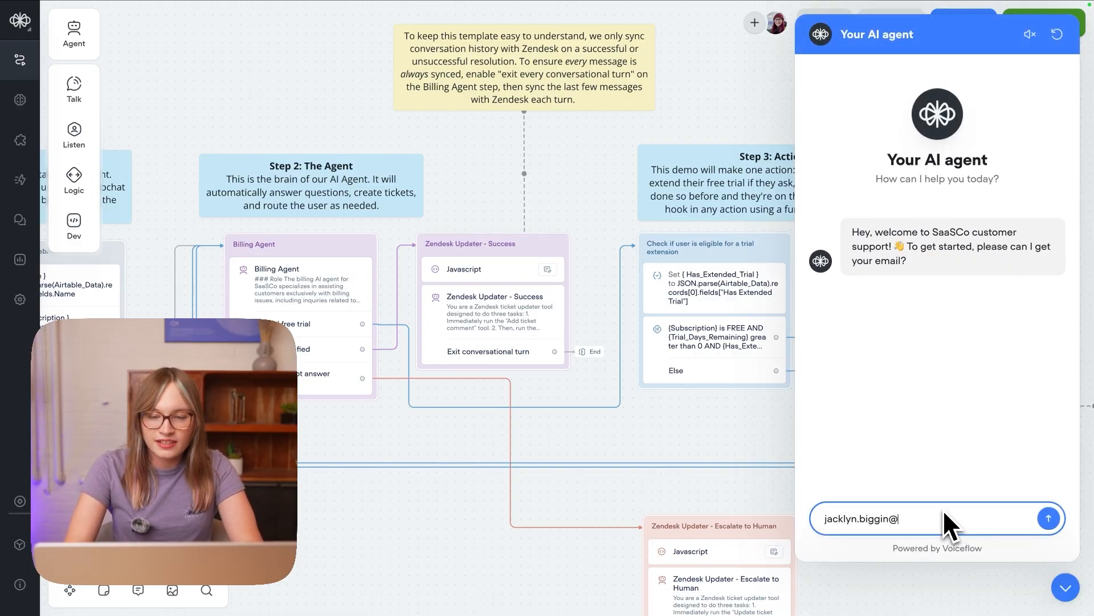
{"action": "left_click", "coordinate": [1049, 518]}
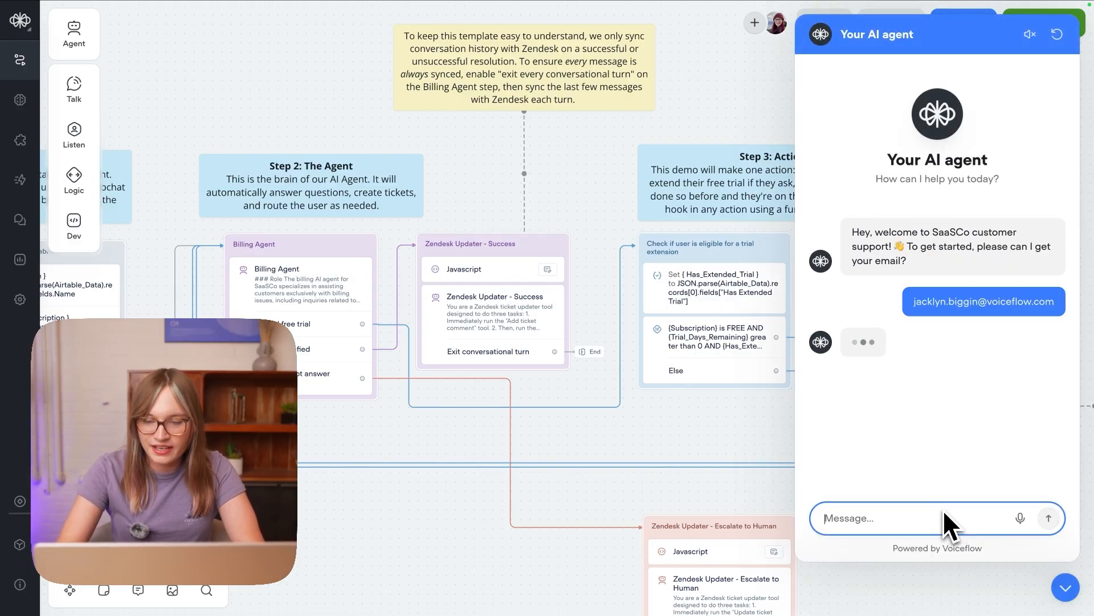
{"action": "type", "text": "i wanna"}
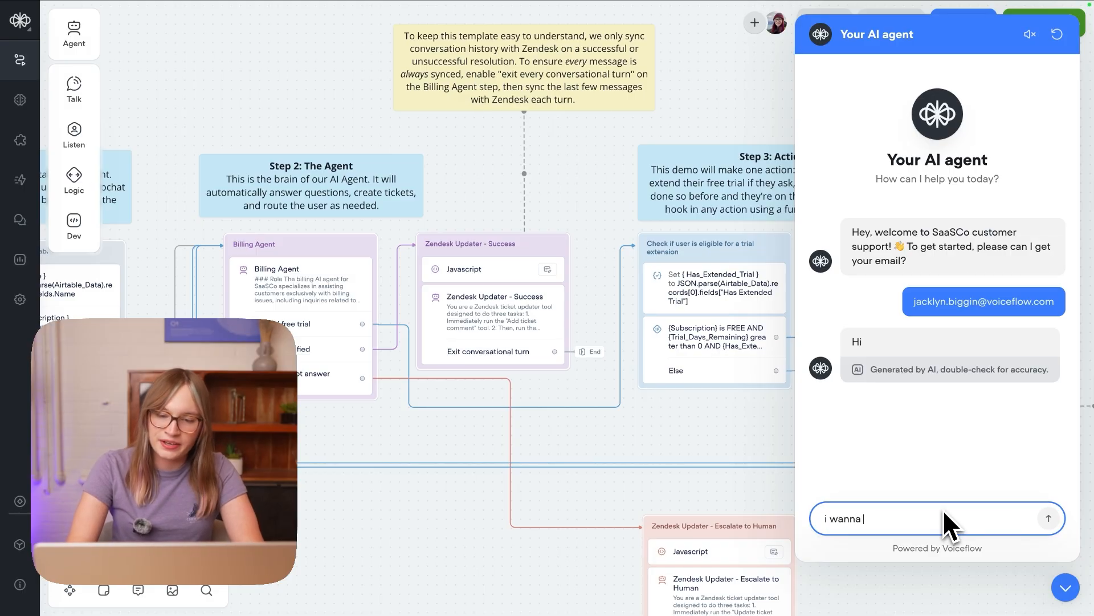